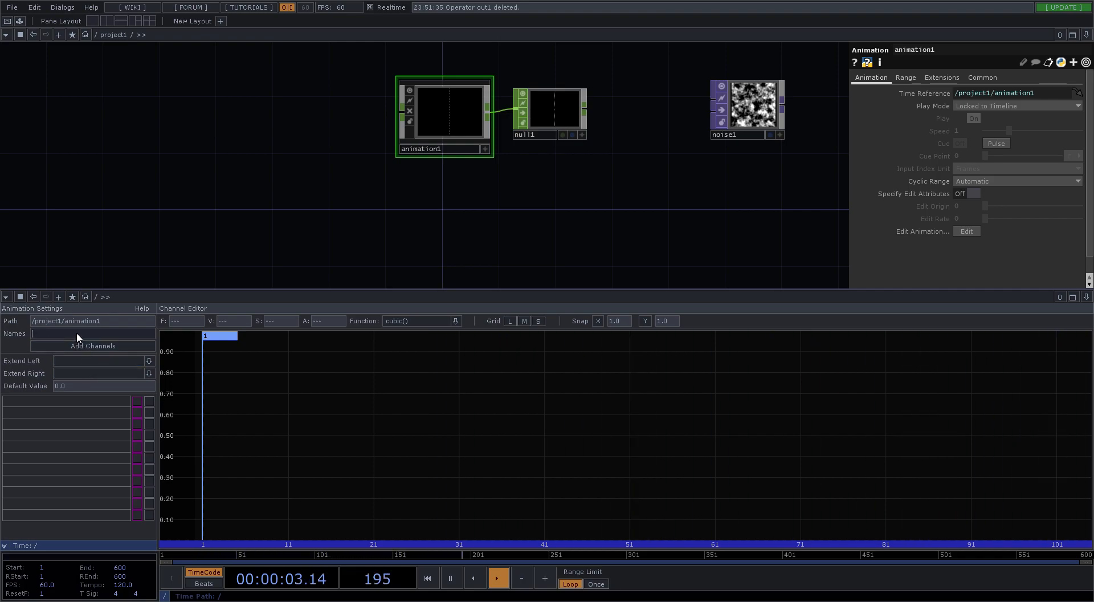
Step: Add a channel named CHAN1 to animation1 in the Animation Editor
{"action": "type", "text": "CHAN1"}
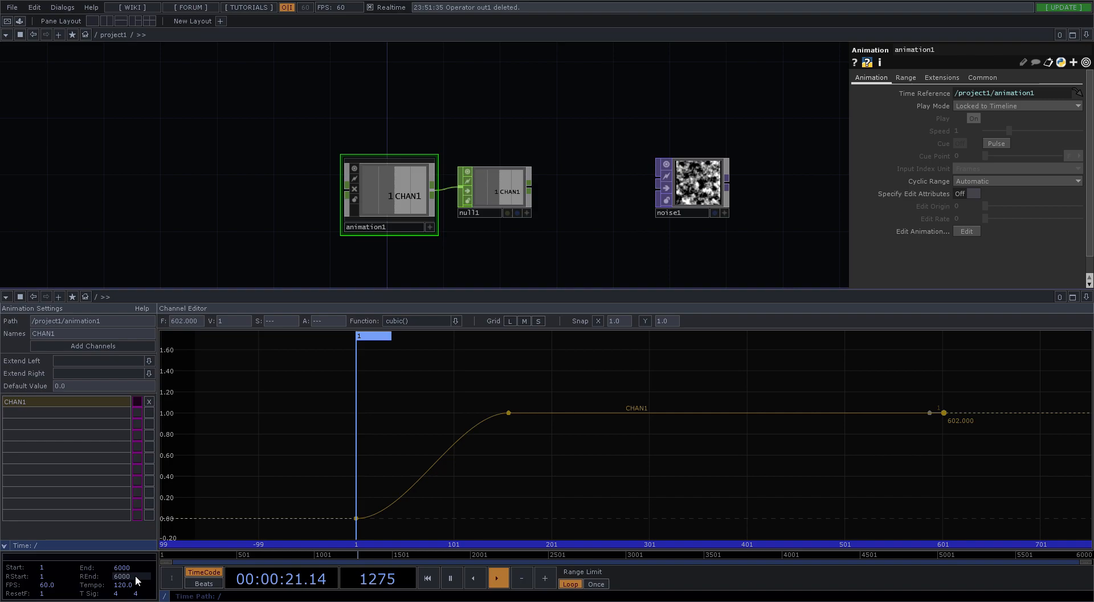
Step: Set the timeline end to frame 600 and select animation1 to change its Play Mode
{"action": "left_click", "coordinate": [120, 567]}
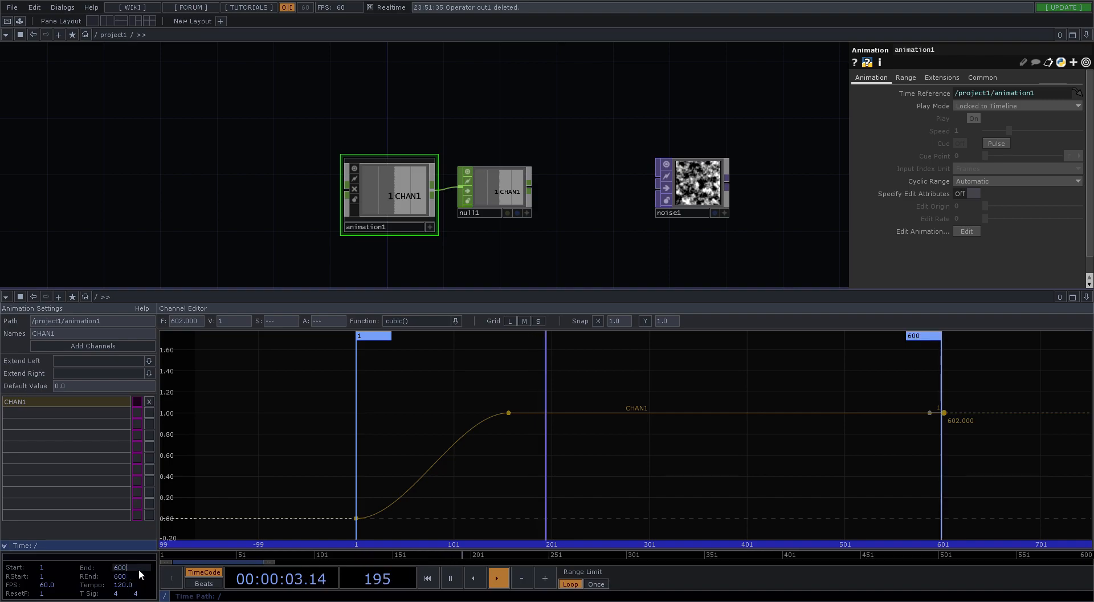
{"action": "left_click", "coordinate": [691, 183]}
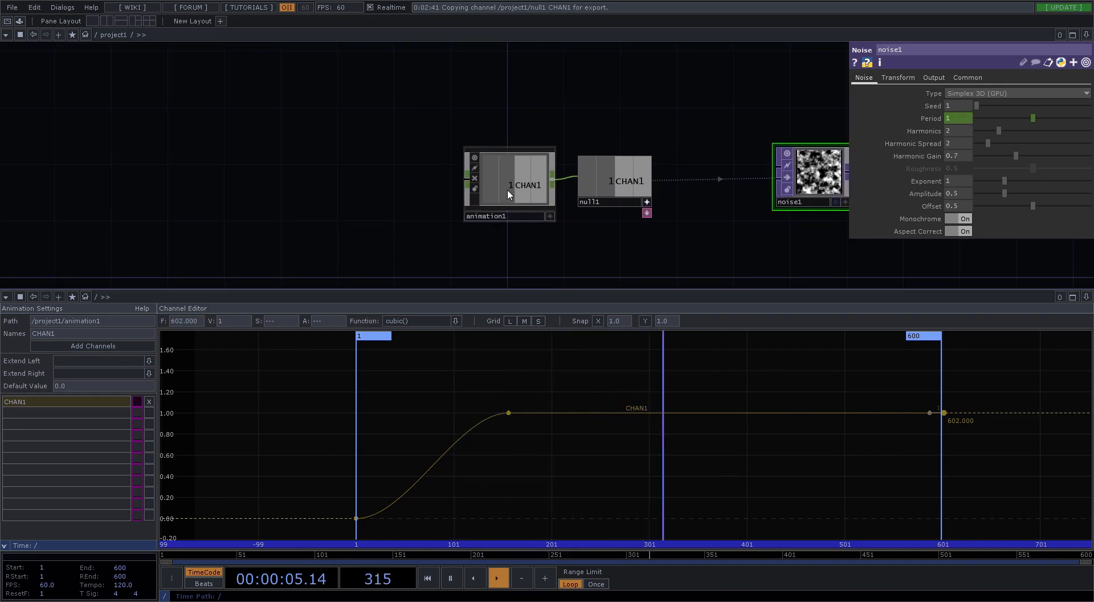
{"action": "left_click", "coordinate": [513, 175]}
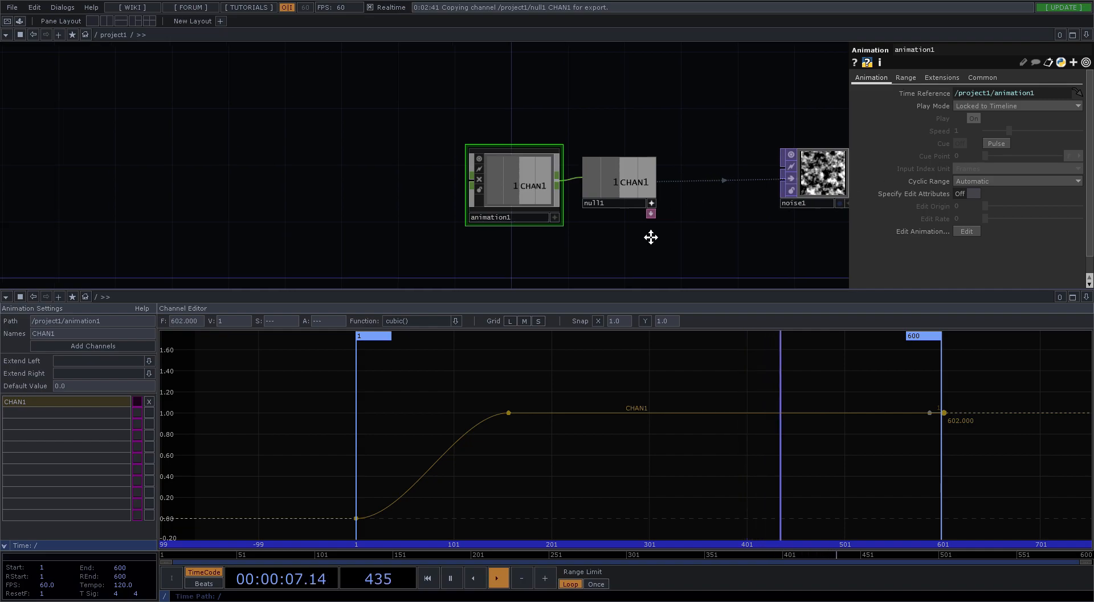
{"action": "left_click", "coordinate": [1016, 106]}
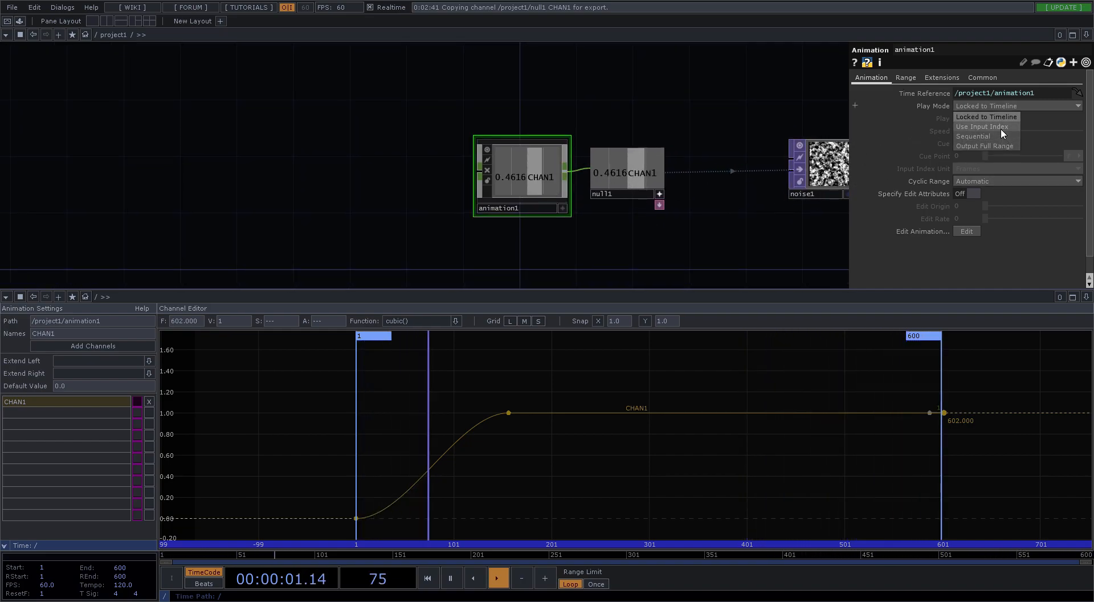
Step: Set animation1's Play Mode to Use Input Index
{"action": "left_click", "coordinate": [983, 127]}
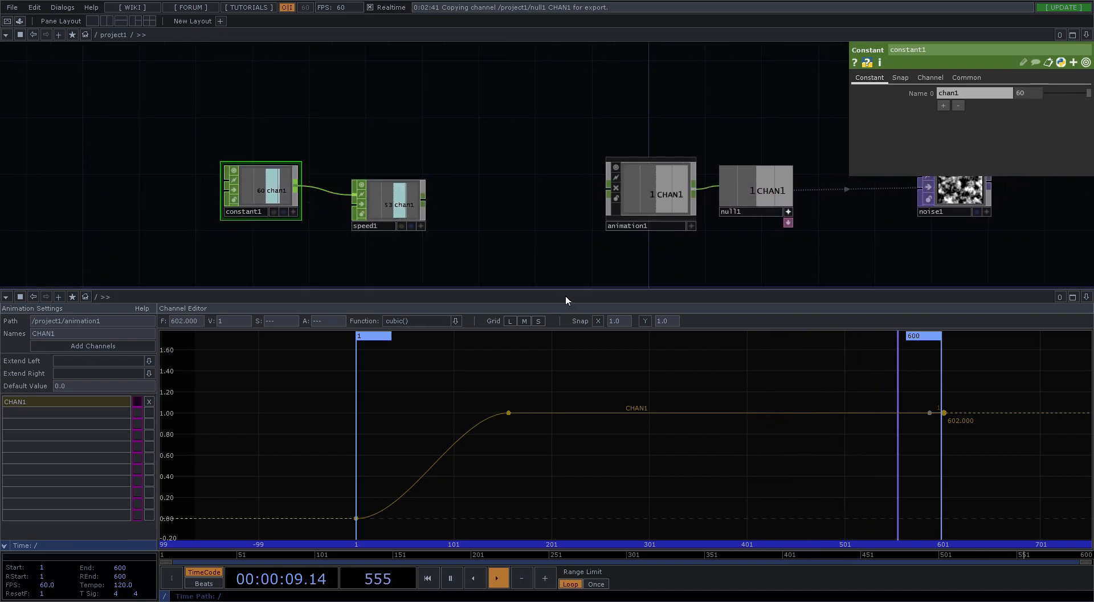
Step: Wire speed1 into animation1 and set button1's Button Type to Momentary
{"action": "left_click", "coordinate": [648, 193]}
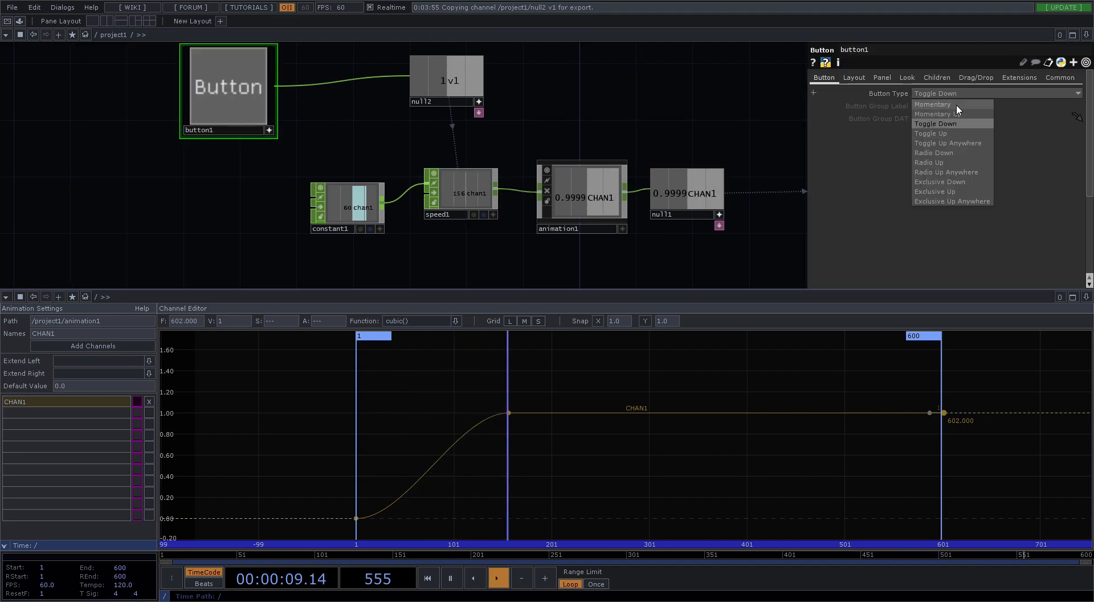
{"action": "left_click", "coordinate": [933, 104]}
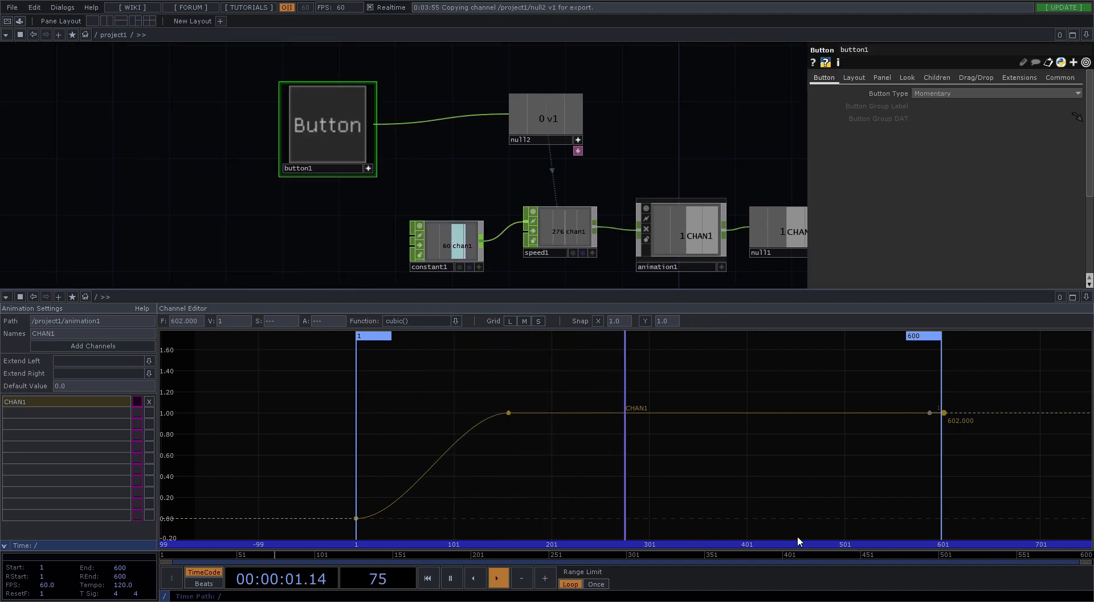